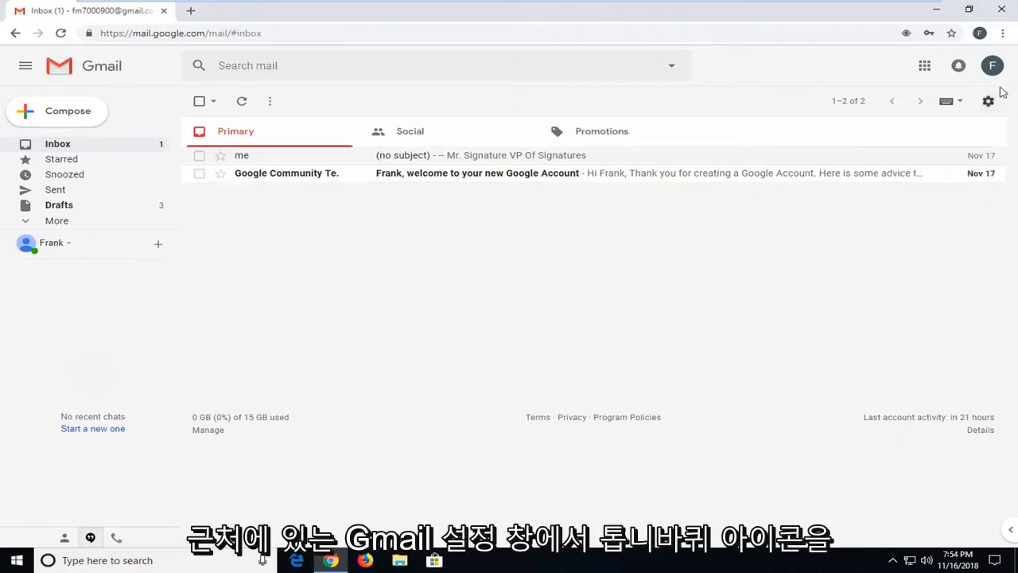
{"action": "mouse_move", "coordinate": [988, 101]}
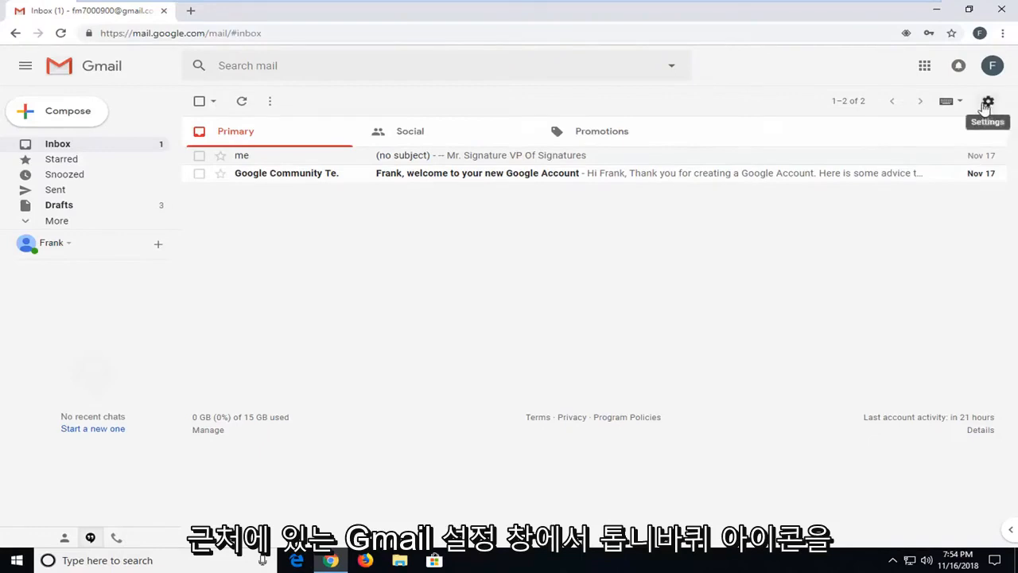
{"action": "mouse_move", "coordinate": [376, 99]}
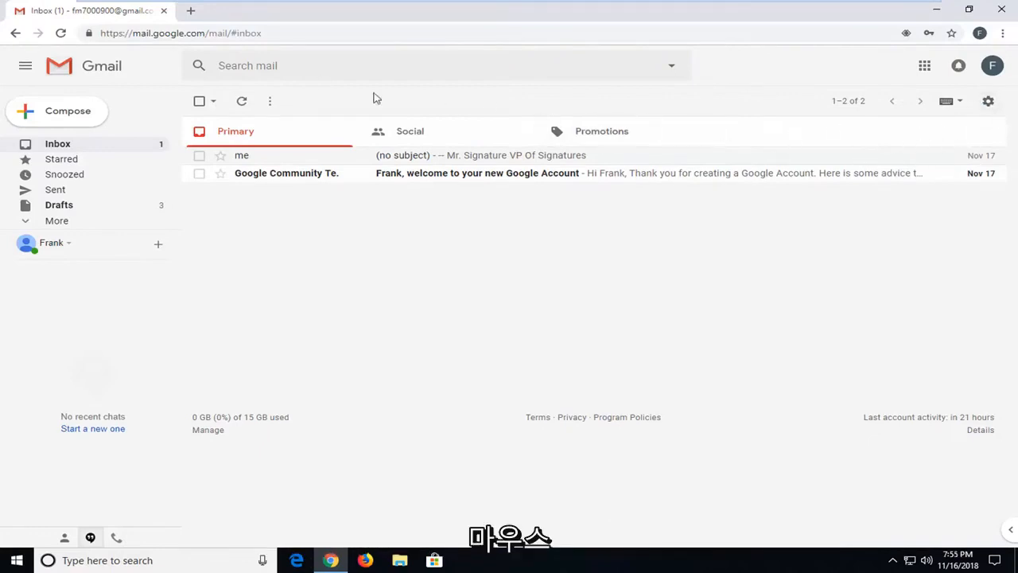
{"action": "mouse_move", "coordinate": [988, 102]}
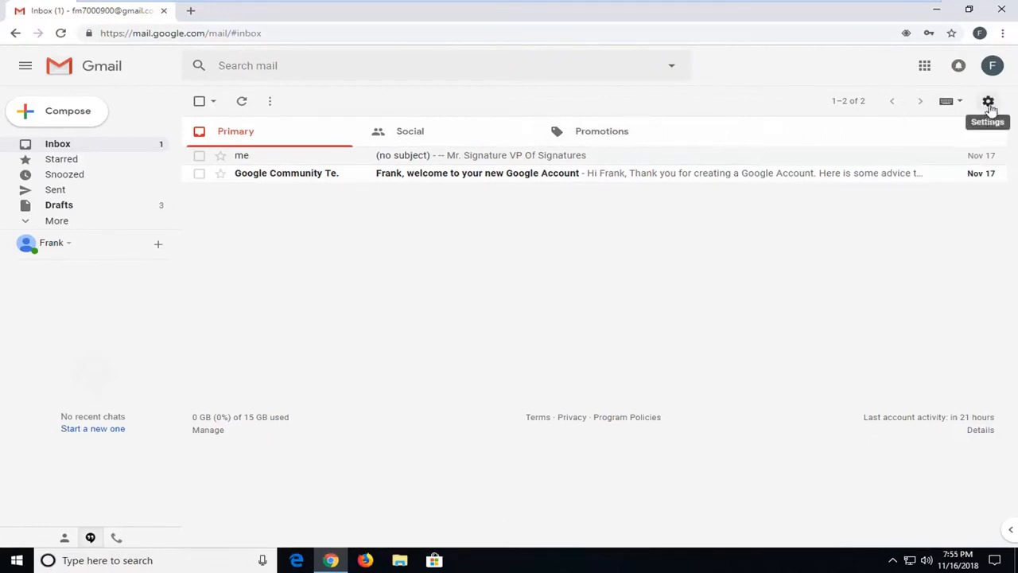
Go from the inbox to Gmail's full Settings page via the gear menu
{"action": "left_click", "coordinate": [988, 102]}
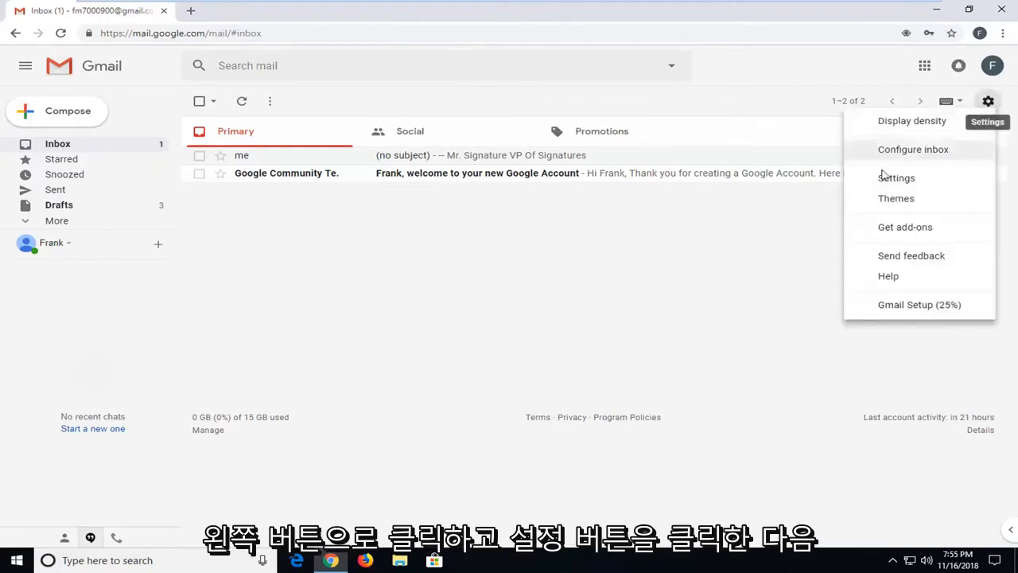
{"action": "left_click", "coordinate": [897, 178]}
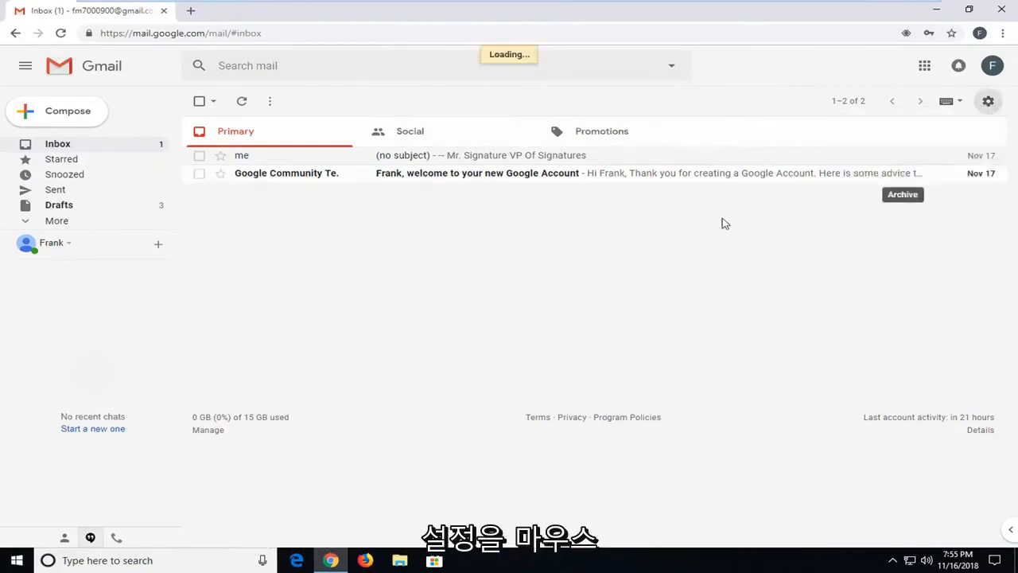
{"action": "left_click", "coordinate": [988, 100]}
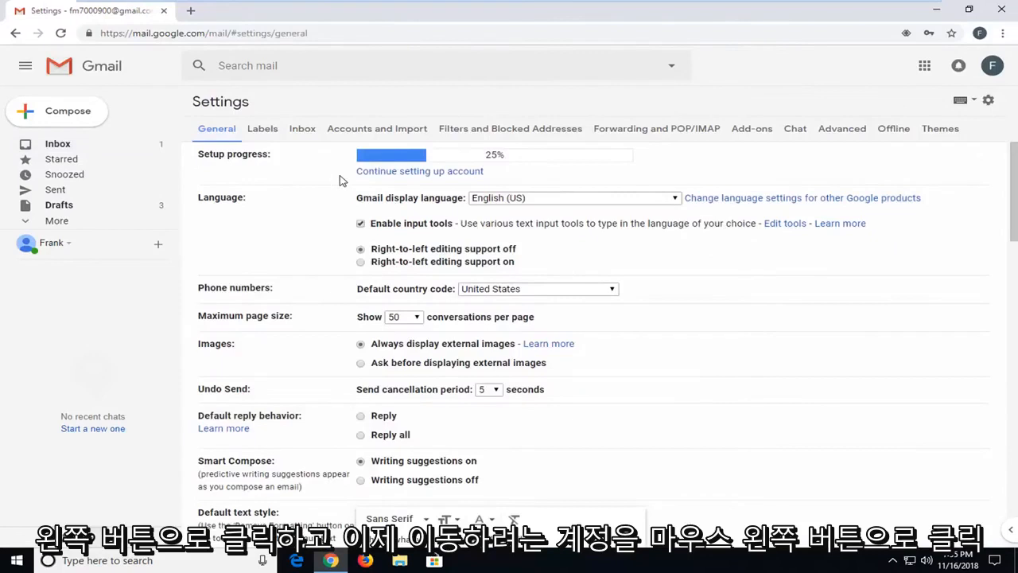
{"action": "left_click", "coordinate": [376, 127]}
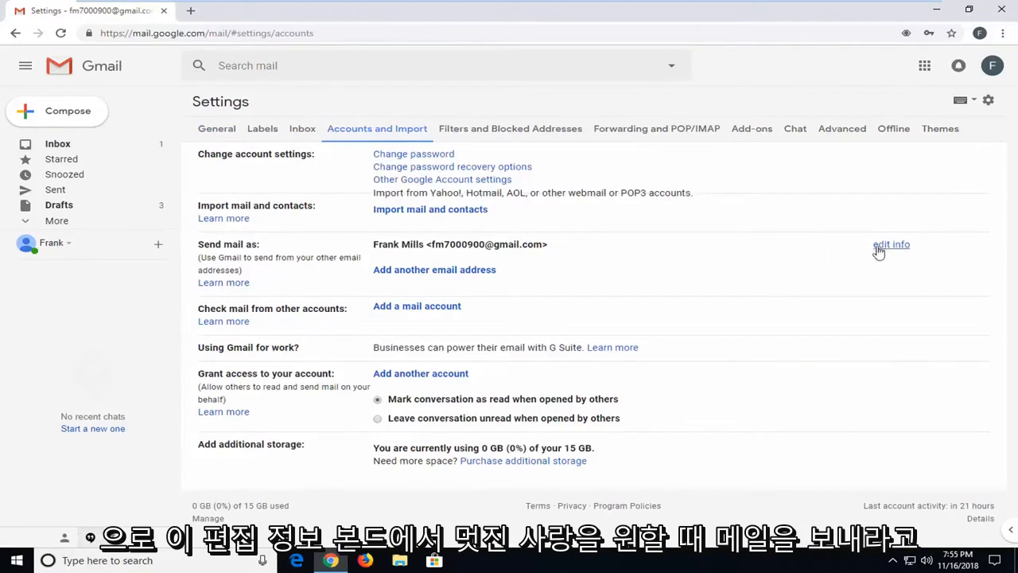
{"action": "mouse_move", "coordinate": [919, 256]}
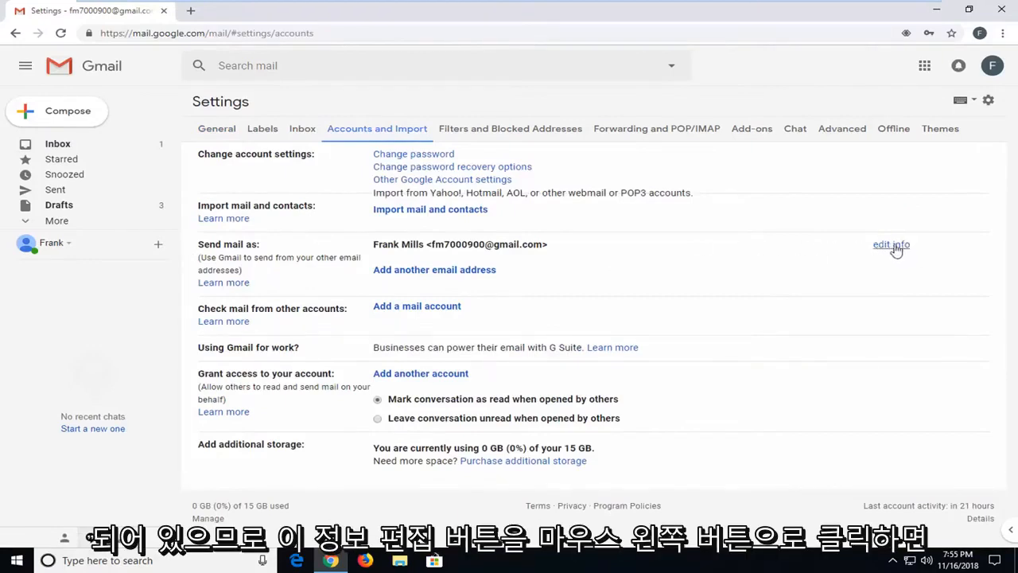
{"action": "left_click", "coordinate": [891, 245]}
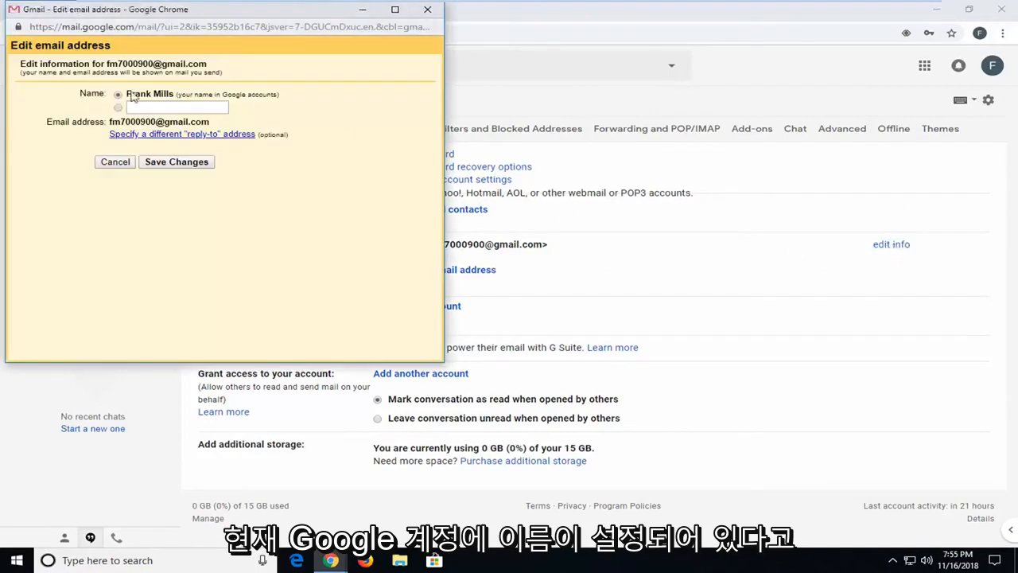
{"action": "mouse_move", "coordinate": [226, 103]}
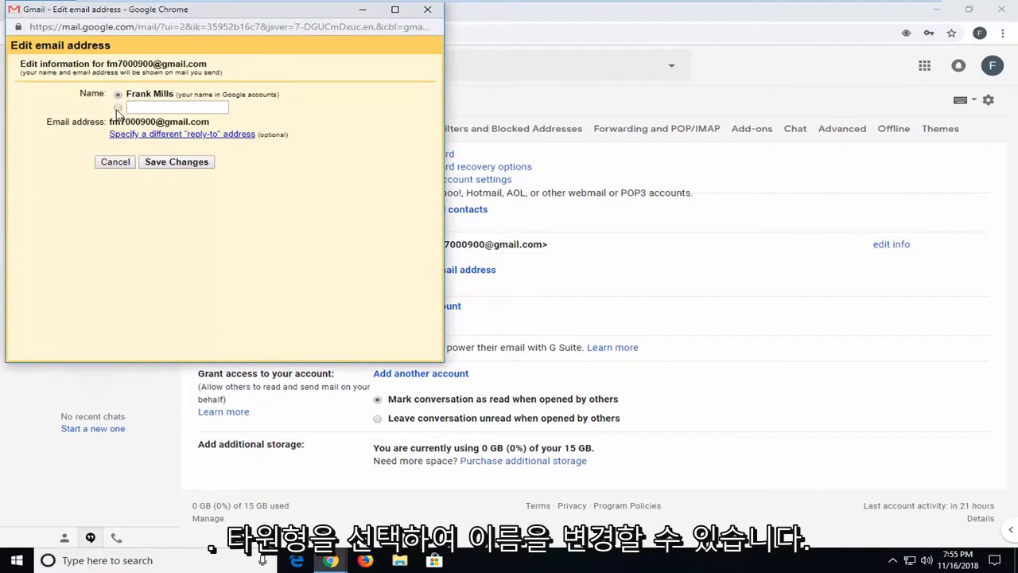
{"action": "left_click", "coordinate": [117, 108]}
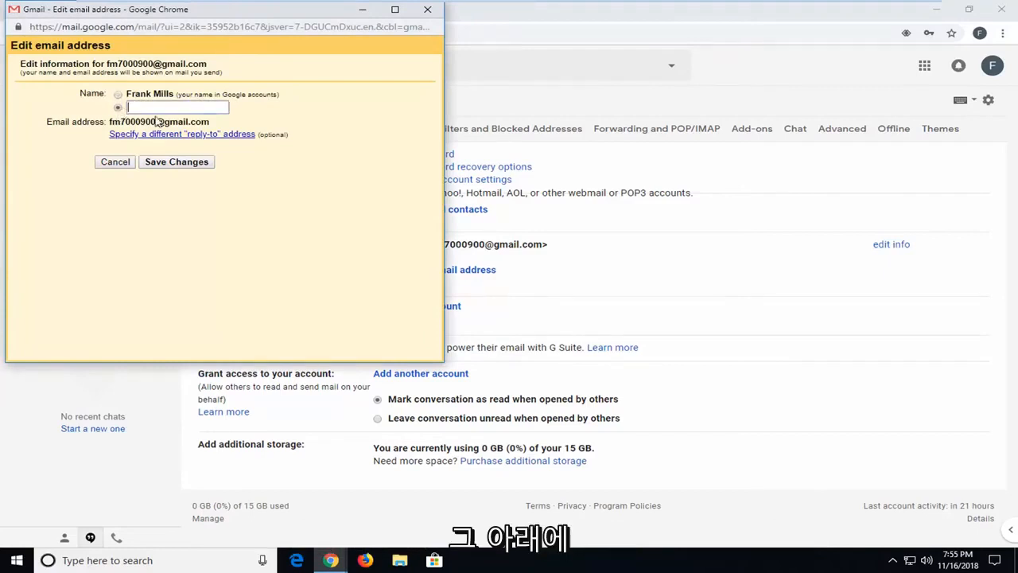
{"action": "type", "text": "Franky M"}
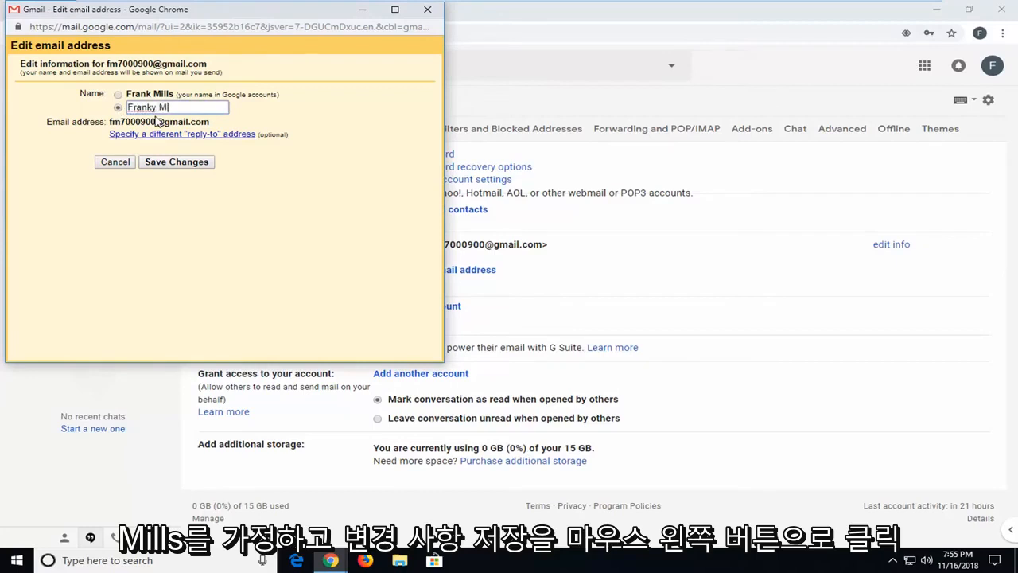
{"action": "type", "text": "ills"}
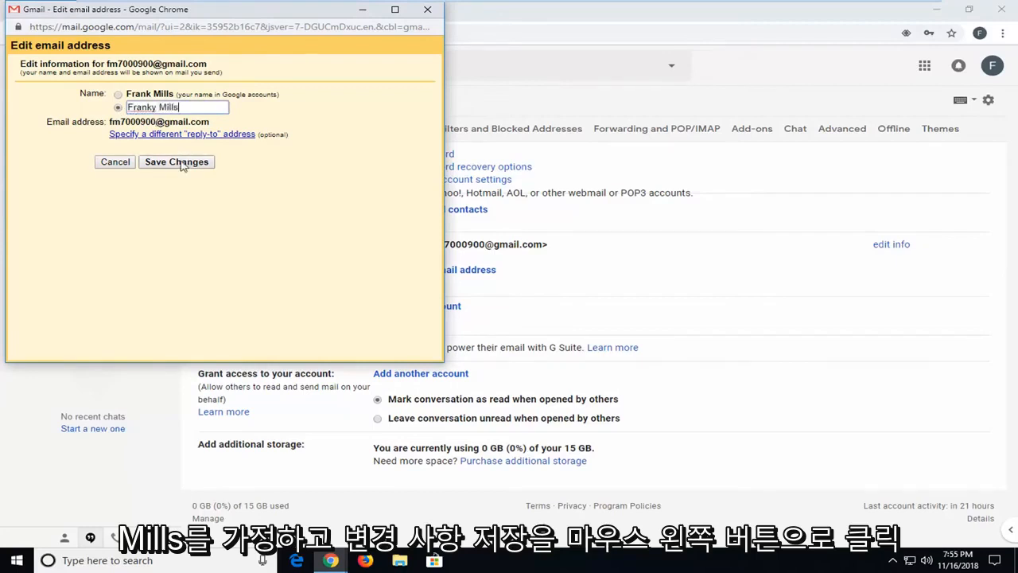
{"action": "left_click", "coordinate": [175, 163]}
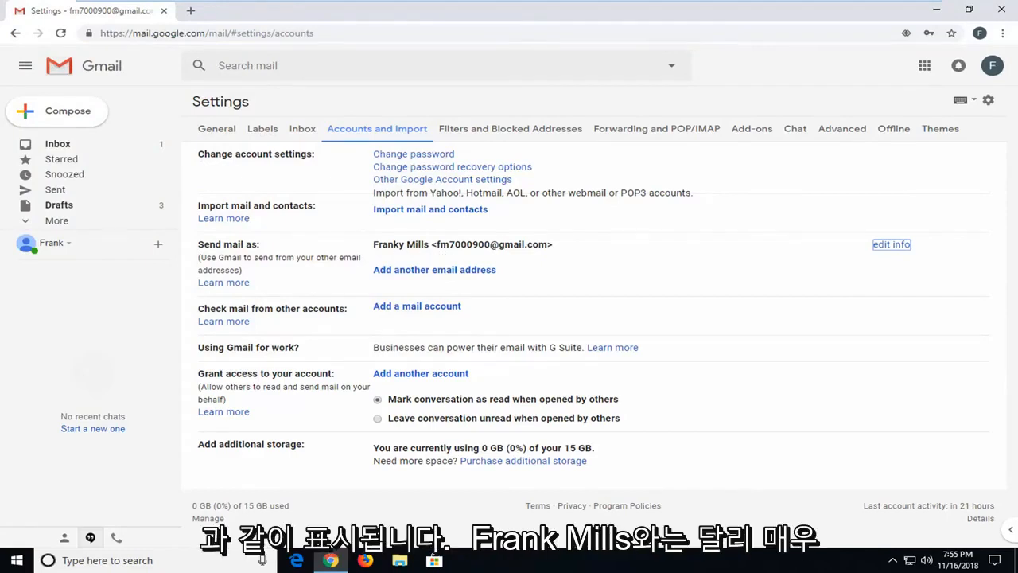
{"action": "mouse_move", "coordinate": [442, 258]}
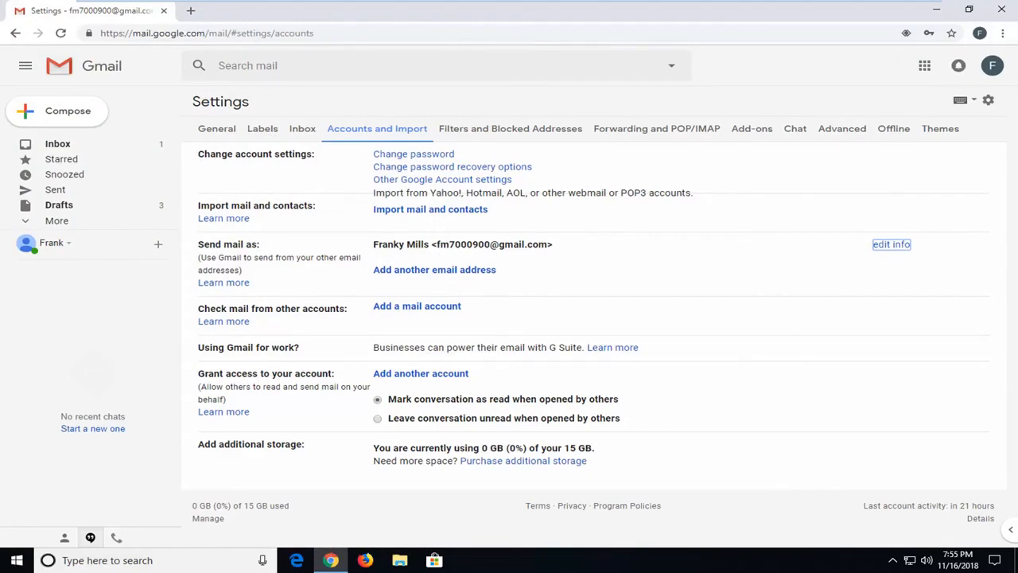
{"action": "mouse_move", "coordinate": [185, 352]}
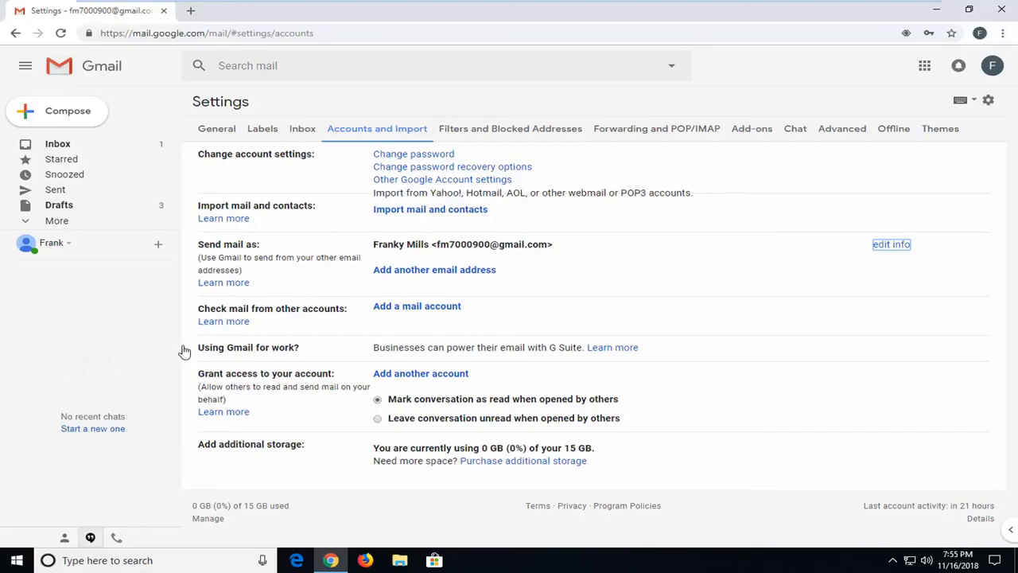
{"action": "mouse_move", "coordinate": [163, 334]}
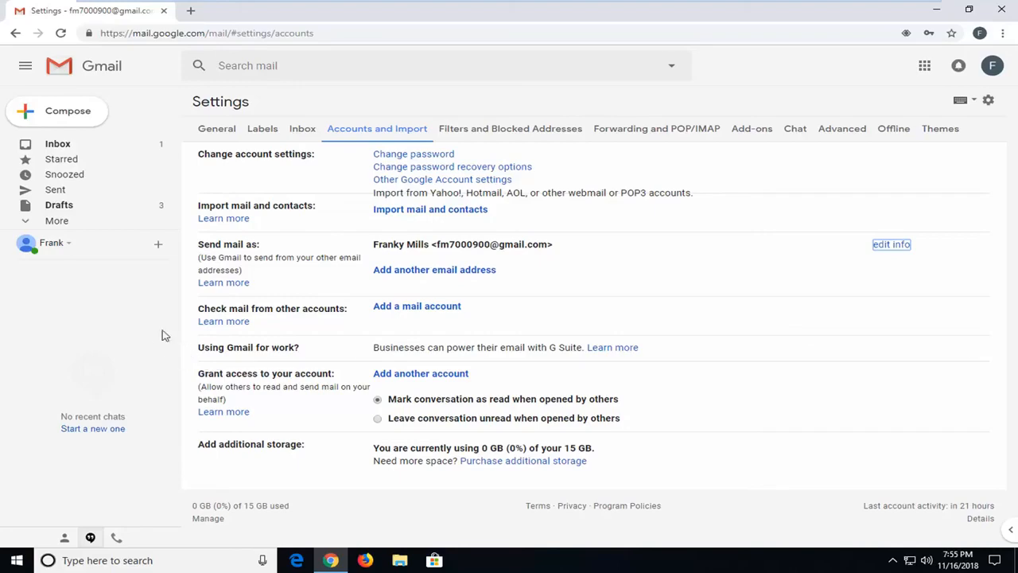